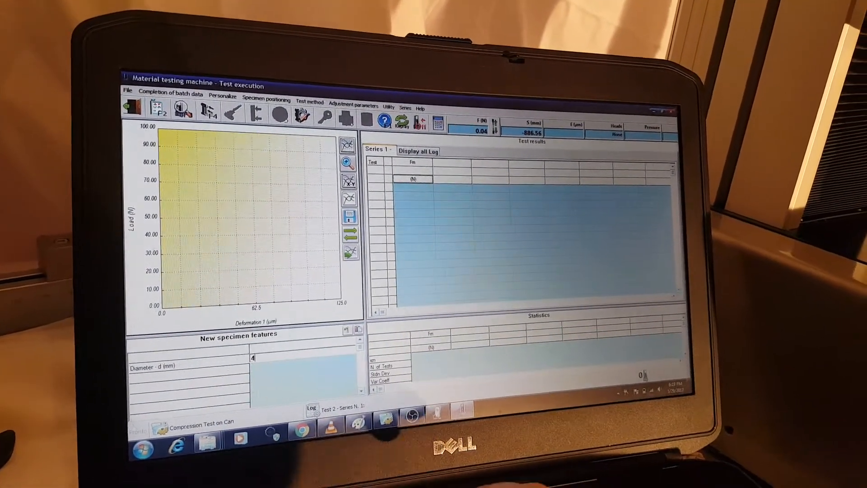
Step: Enter 40 mm as the new specimen's diameter
{"action": "type", "text": "0mm"}
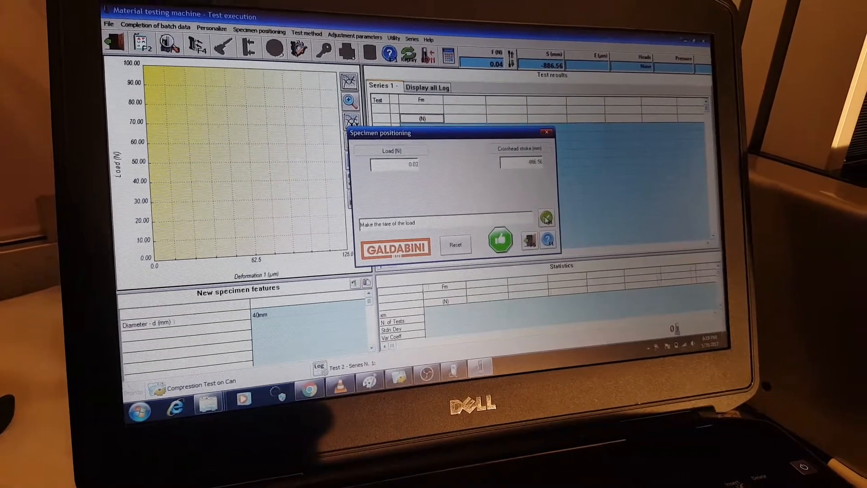
Step: Confirm specimen positioning with the load tared, keeping automatic positioning dimensions unchanged
{"action": "left_click", "coordinate": [545, 216]}
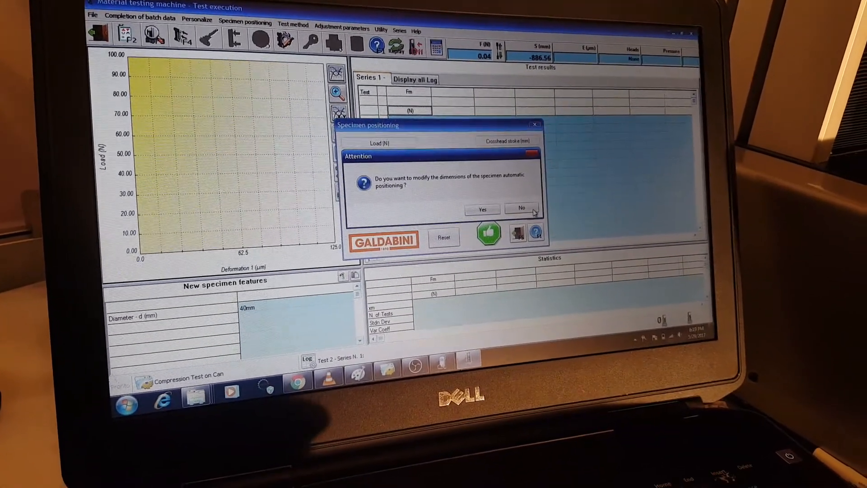
{"action": "left_click", "coordinate": [519, 208]}
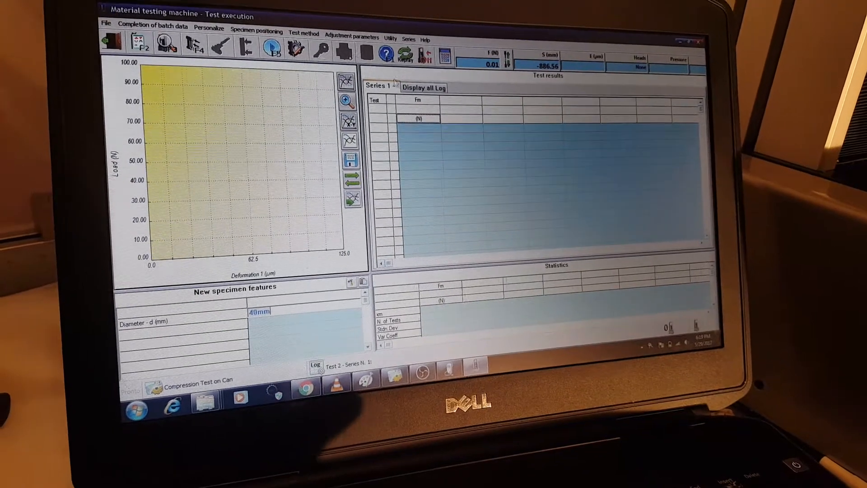